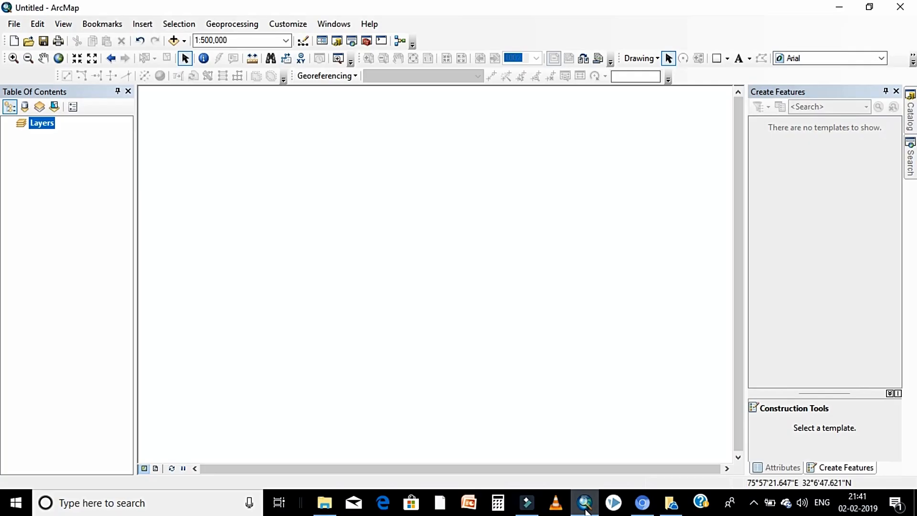
{"action": "mouse_move", "coordinate": [503, 108]}
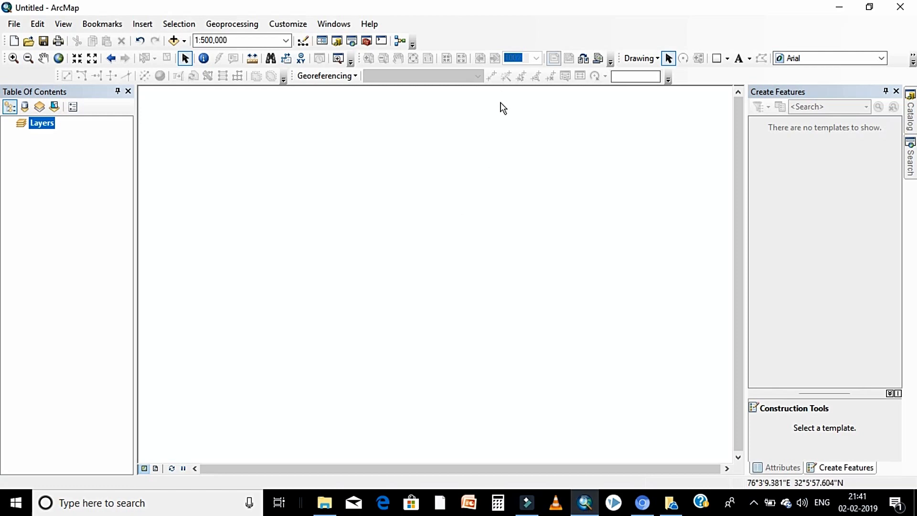
{"action": "mouse_move", "coordinate": [99, 21]}
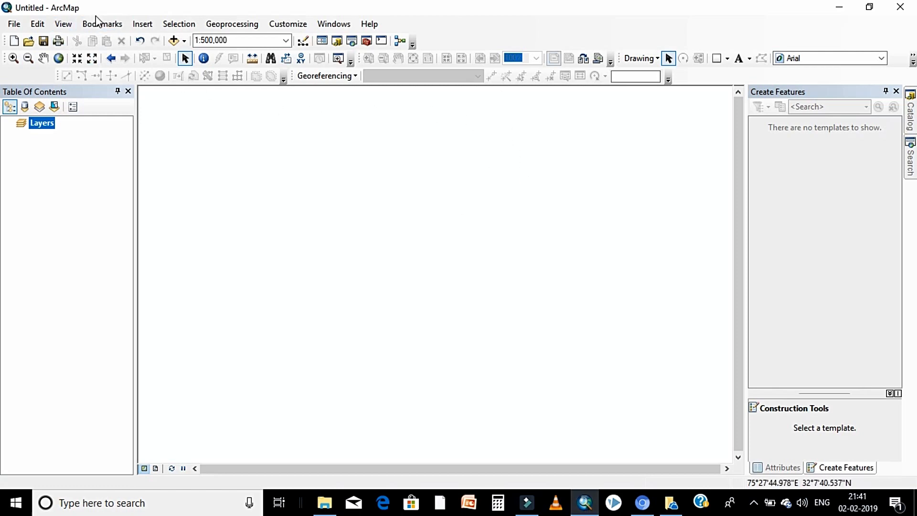
{"action": "mouse_move", "coordinate": [469, 32]}
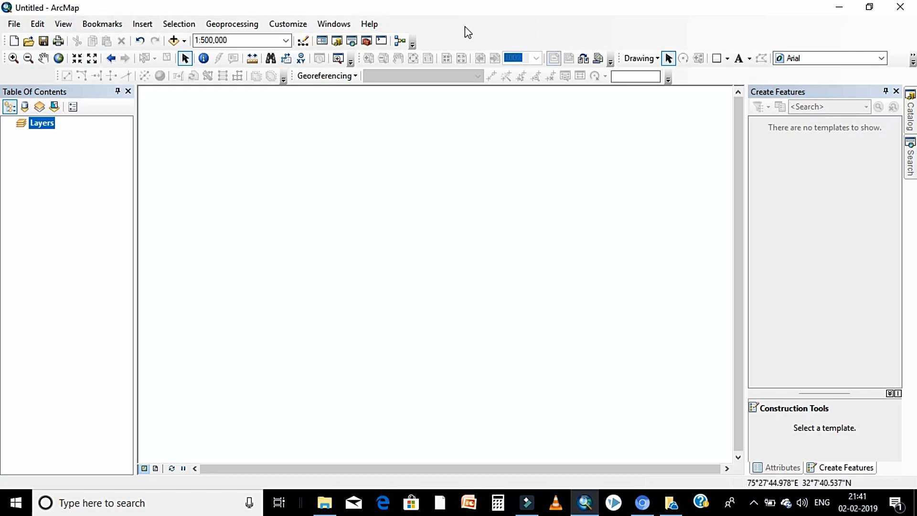
{"action": "mouse_move", "coordinate": [491, 29]}
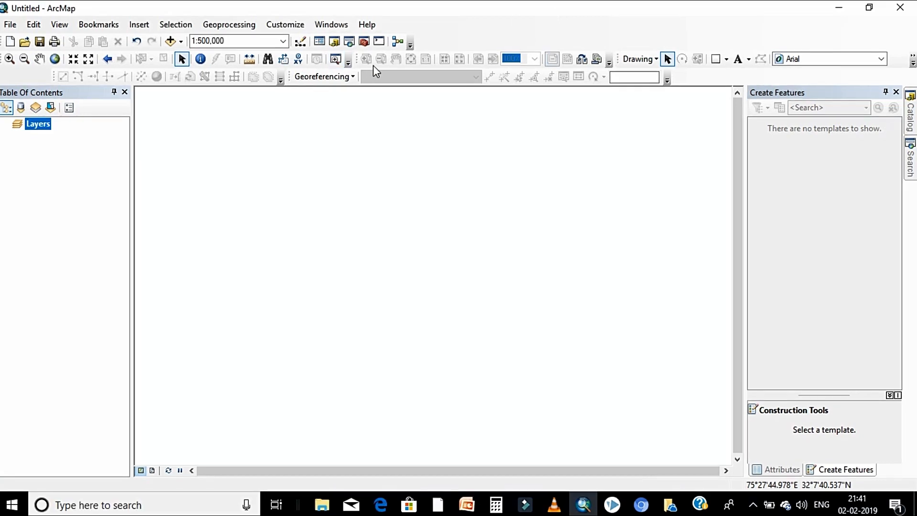
{"action": "mouse_move", "coordinate": [373, 64]}
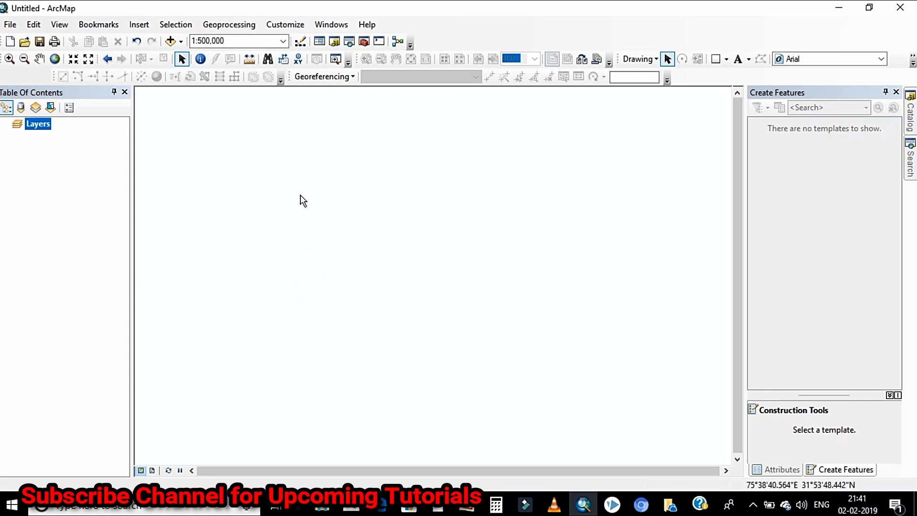
{"action": "mouse_move", "coordinate": [365, 265]}
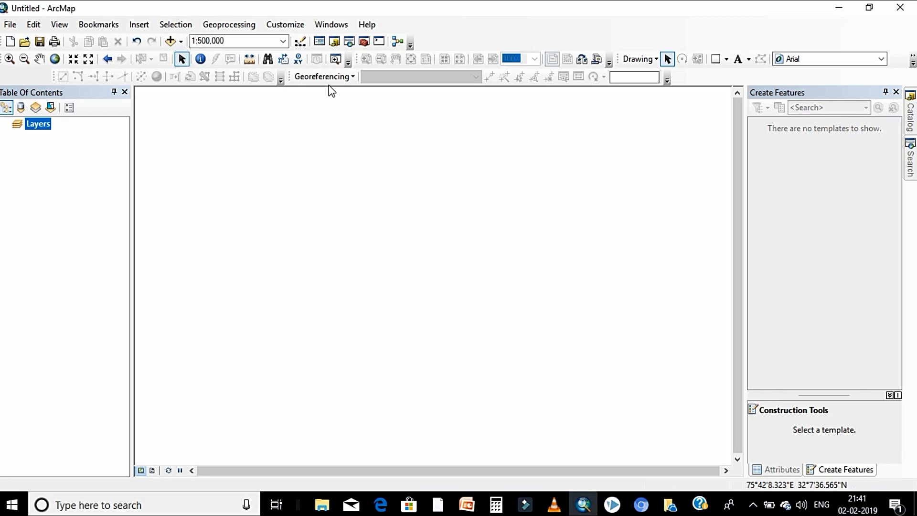
{"action": "mouse_move", "coordinate": [334, 42]}
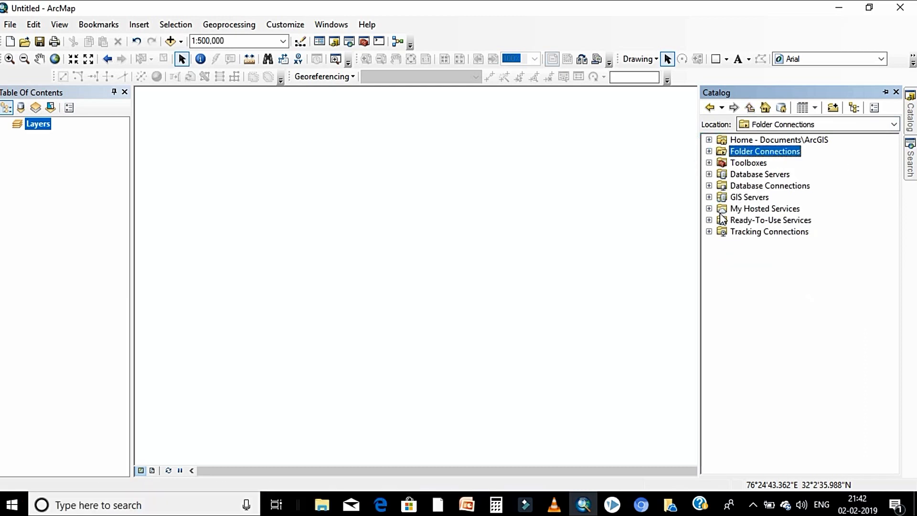
Step: In Catalog, create a new folder named 'shp' inside the Dr Rohit Desktop folder
{"action": "left_click", "coordinate": [709, 151]}
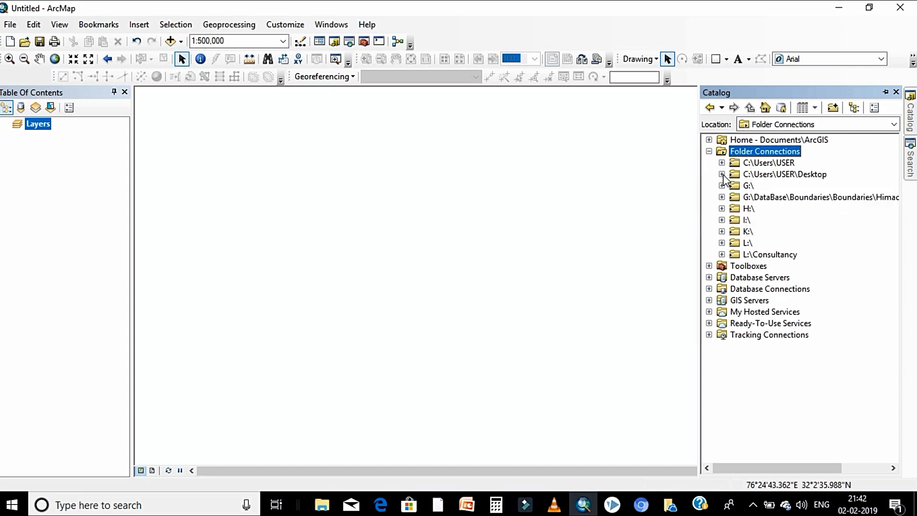
{"action": "left_click", "coordinate": [723, 174]}
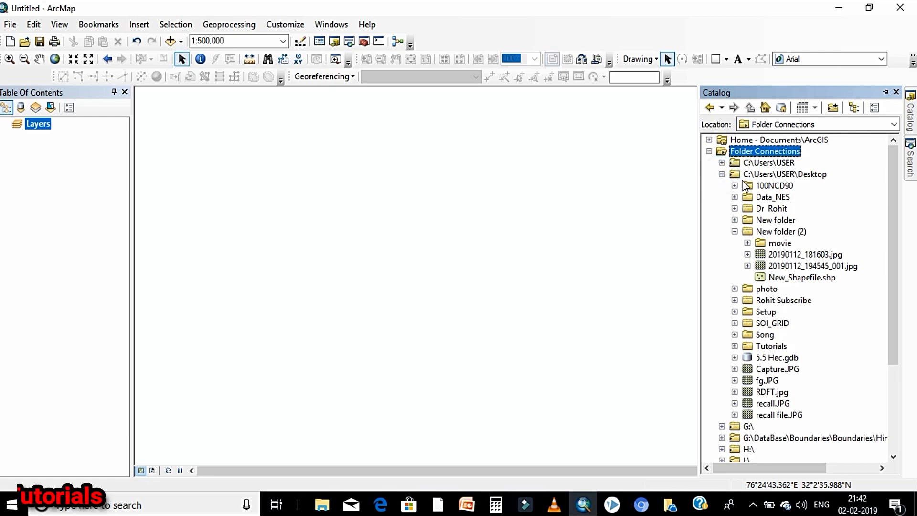
{"action": "mouse_move", "coordinate": [756, 199]}
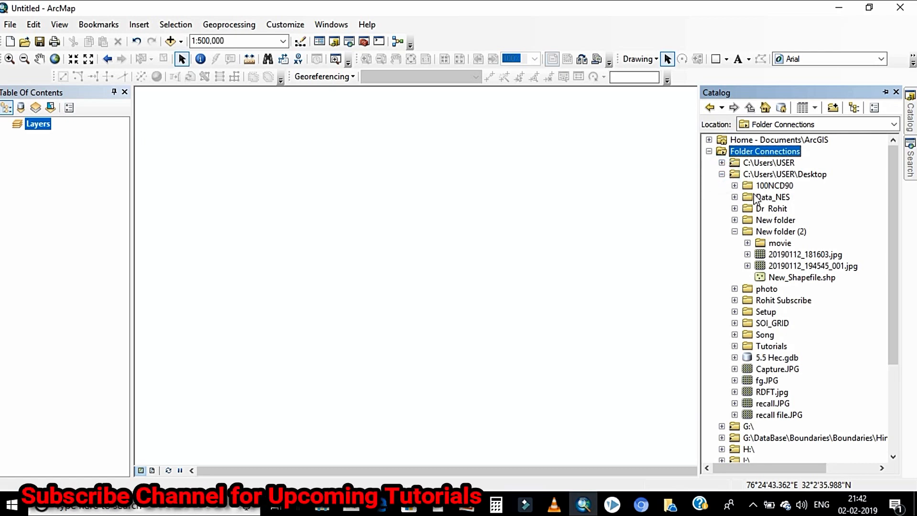
{"action": "right_click", "coordinate": [772, 208]}
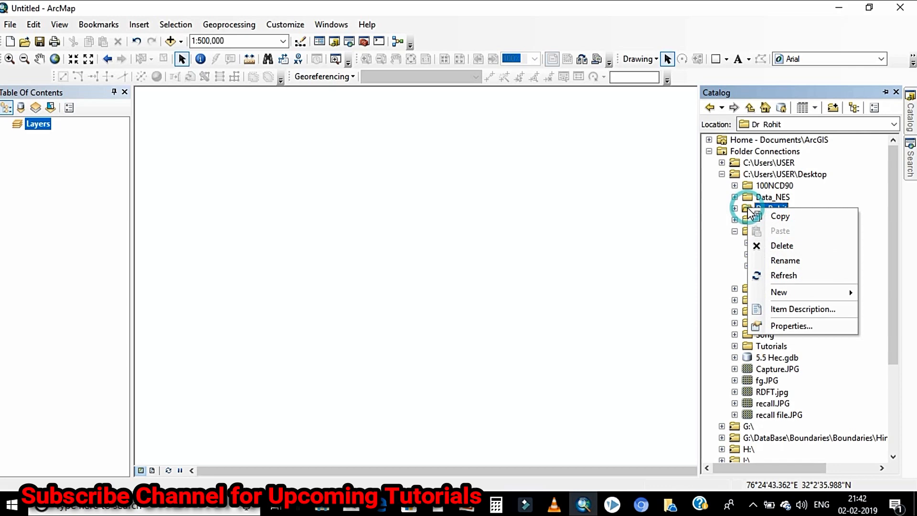
{"action": "left_click", "coordinate": [735, 208]}
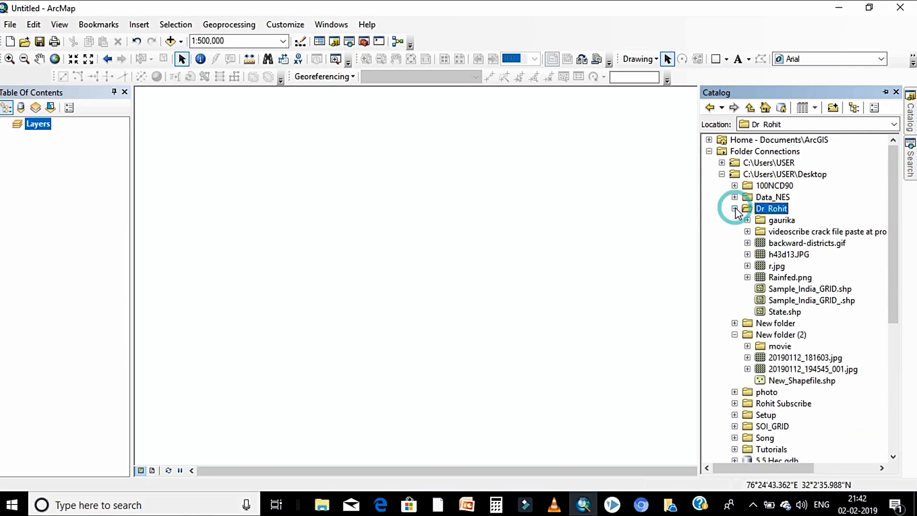
{"action": "right_click", "coordinate": [771, 208]}
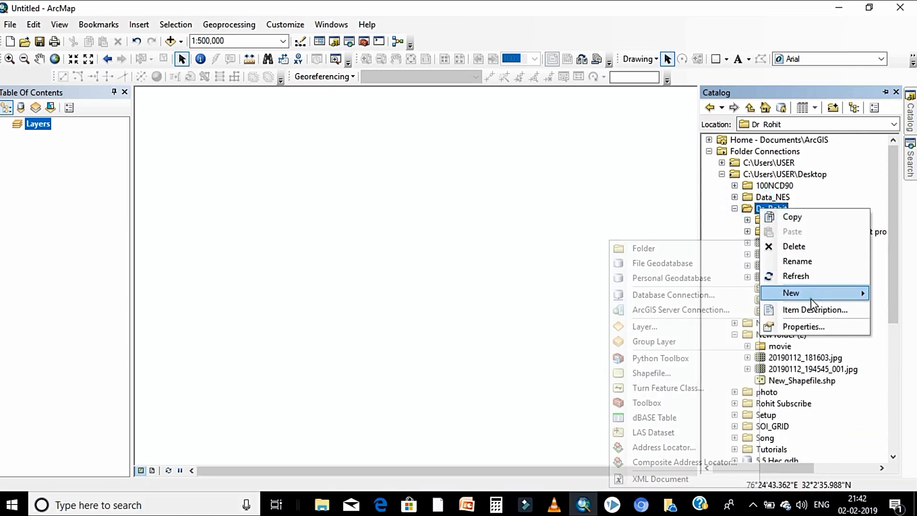
{"action": "left_click", "coordinate": [643, 248]}
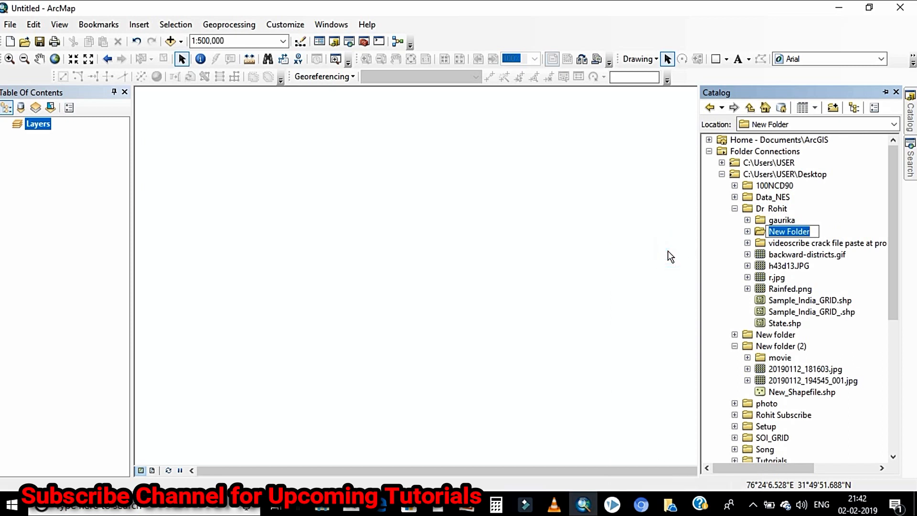
{"action": "type", "text": "s"}
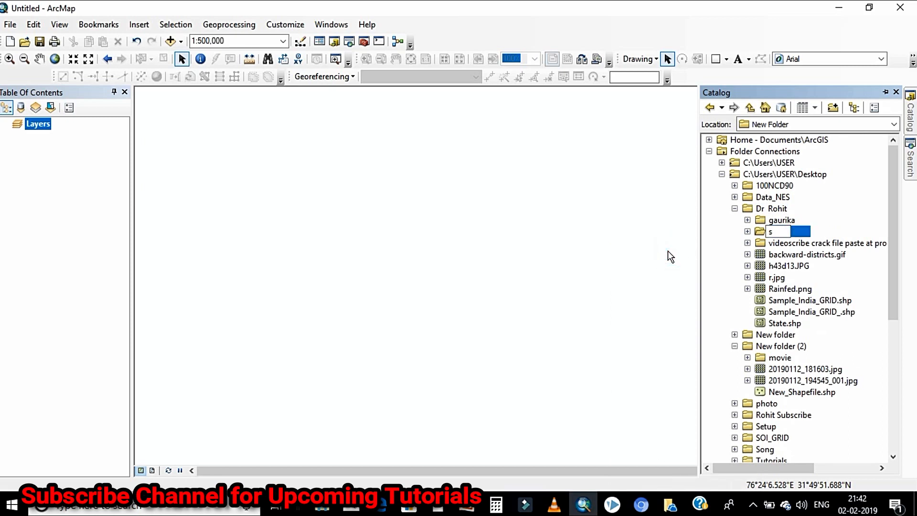
{"action": "type", "text": "hp"}
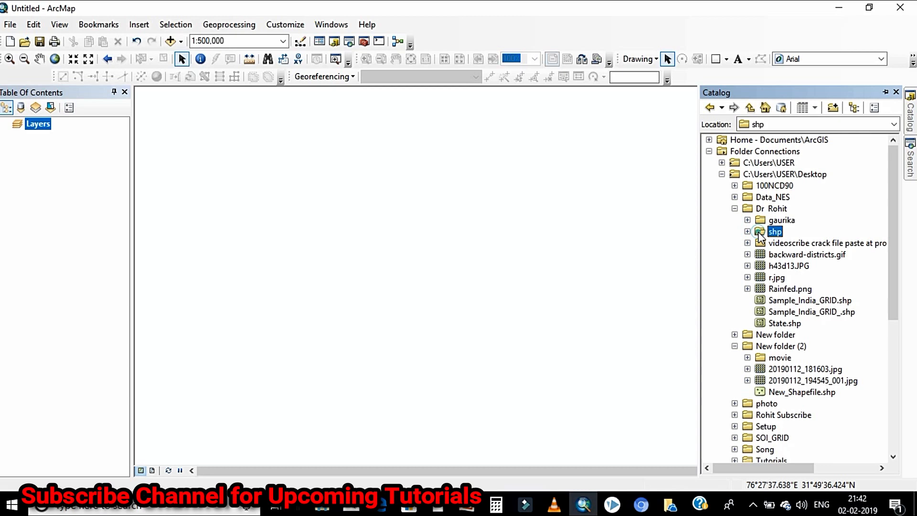
Step: Start a new shapefile in the shp folder from its context menu
{"action": "right_click", "coordinate": [775, 232]}
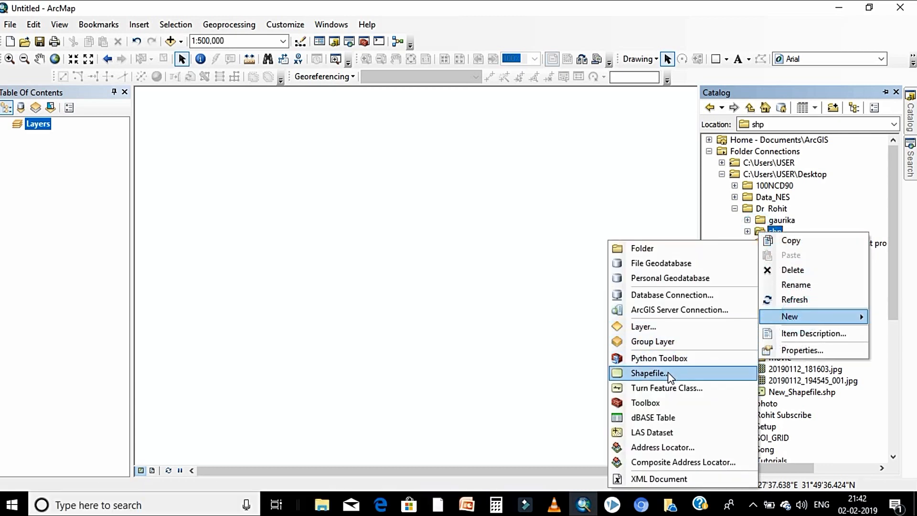
{"action": "mouse_move", "coordinate": [650, 374]}
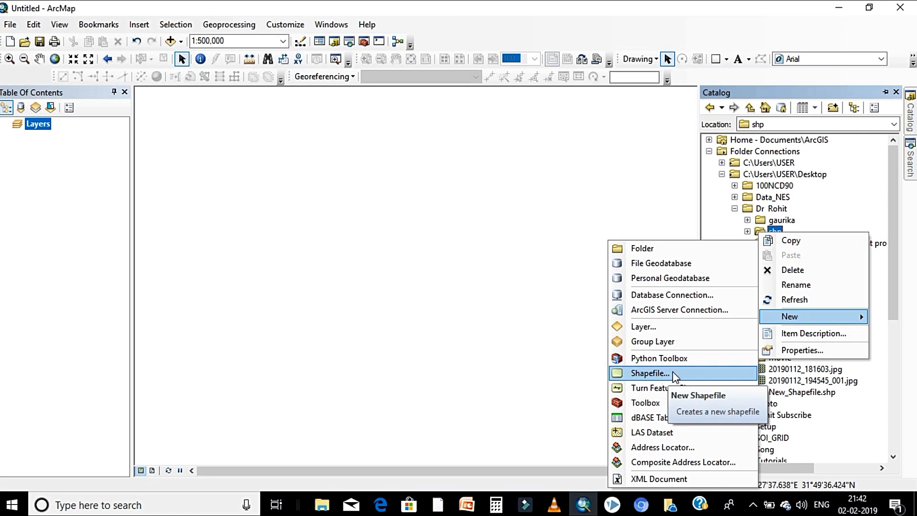
{"action": "left_click", "coordinate": [649, 373]}
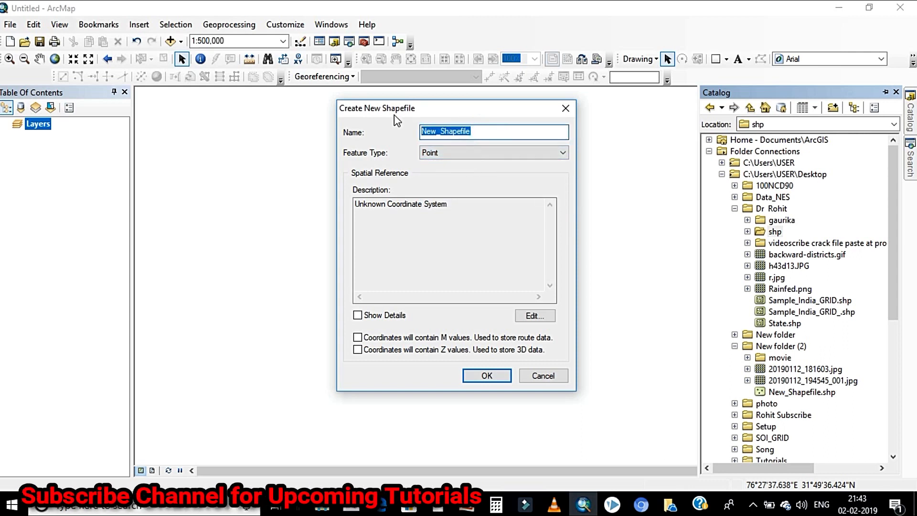
Step: Name the new shapefile 'Point' and bring up its spatial reference editor
{"action": "type", "text": "Point"}
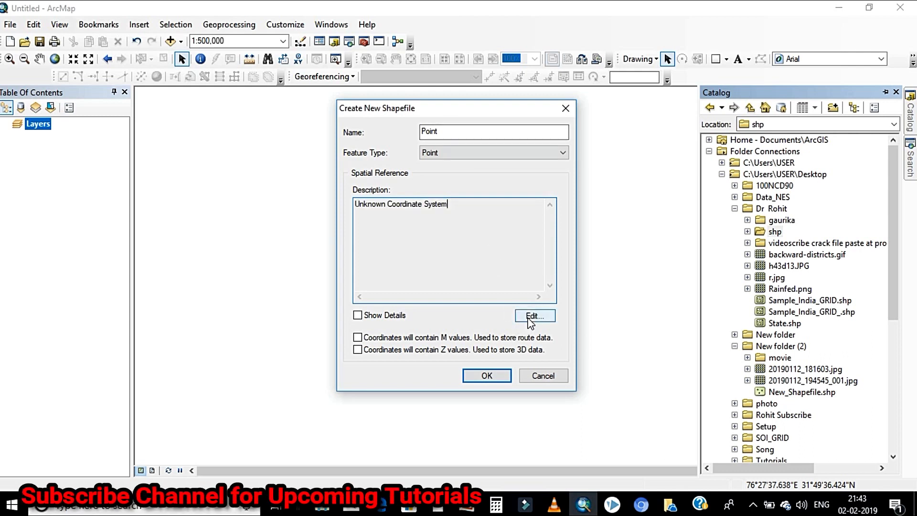
{"action": "left_click", "coordinate": [533, 316]}
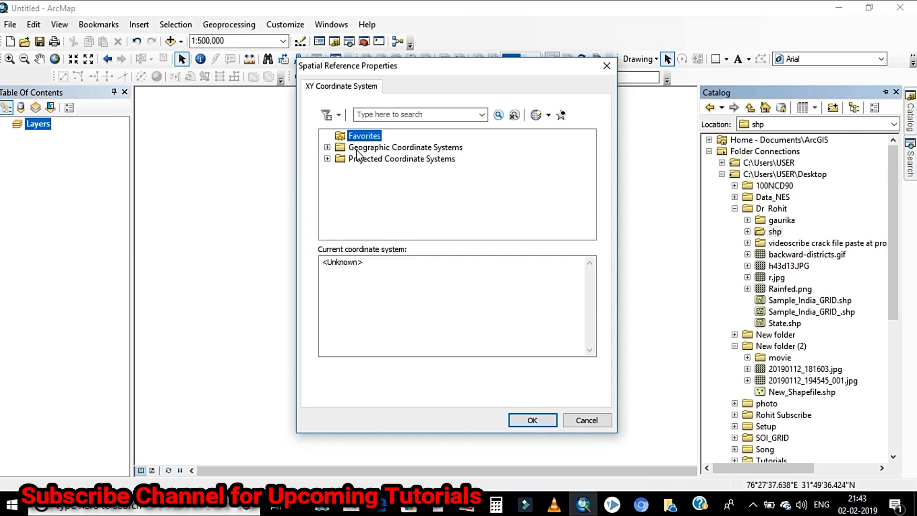
{"action": "mouse_move", "coordinate": [397, 155]}
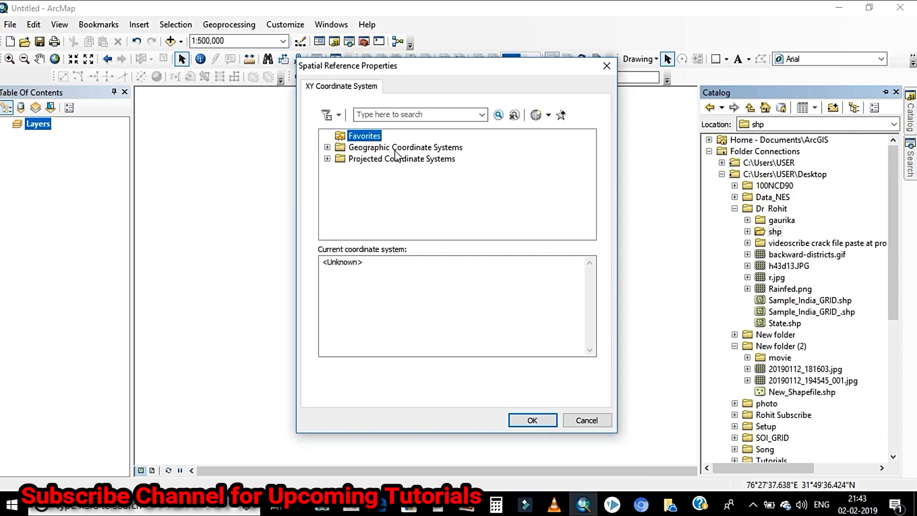
{"action": "mouse_move", "coordinate": [443, 156]}
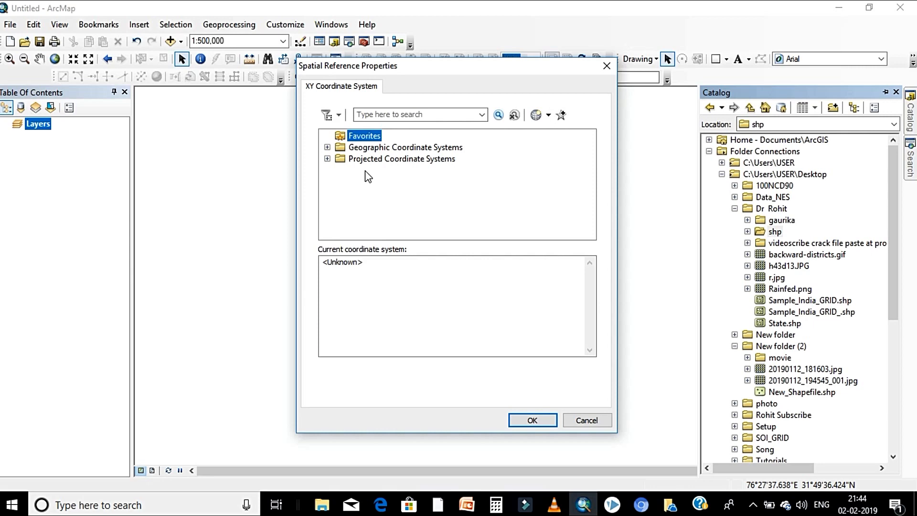
{"action": "mouse_move", "coordinate": [439, 166]}
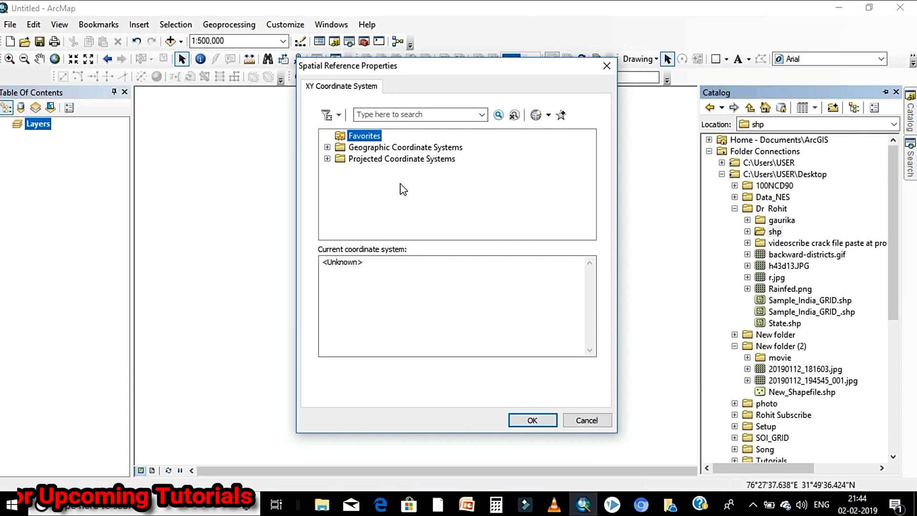
{"action": "mouse_move", "coordinate": [434, 166]}
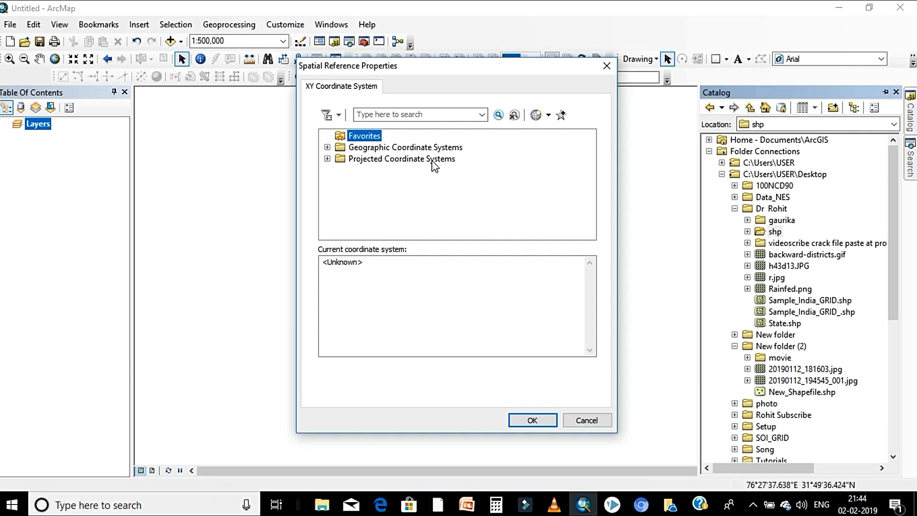
{"action": "mouse_move", "coordinate": [365, 154]}
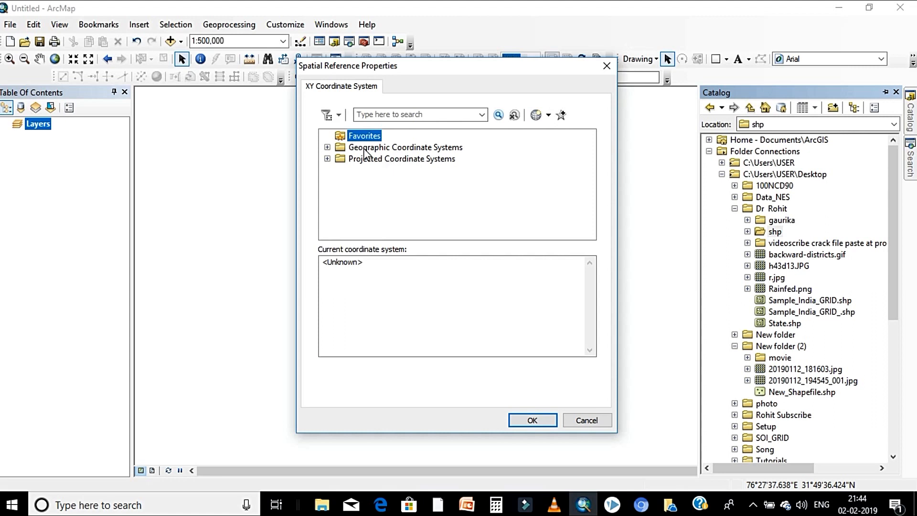
{"action": "mouse_move", "coordinate": [388, 159]}
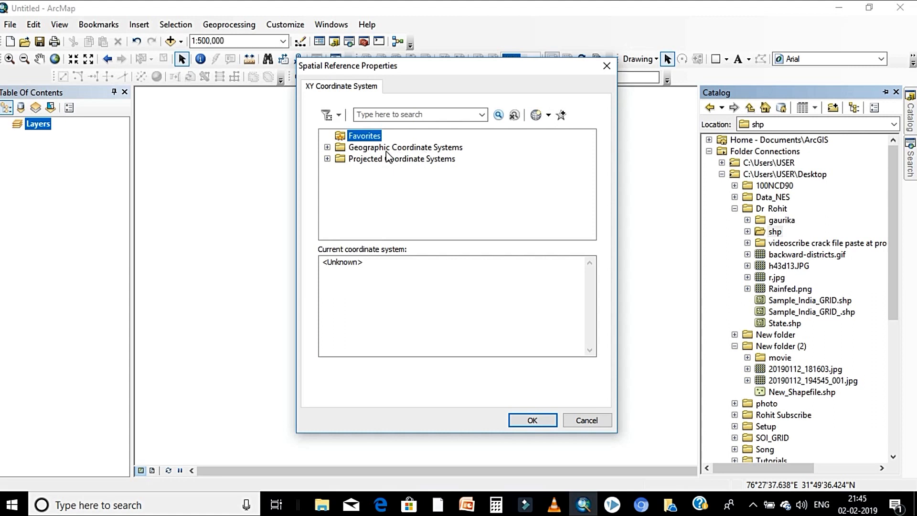
{"action": "mouse_move", "coordinate": [414, 158]}
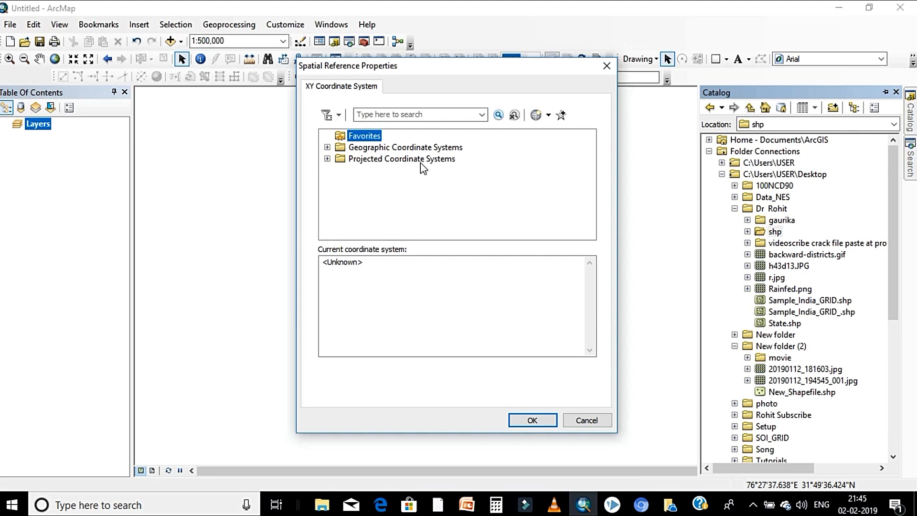
{"action": "mouse_move", "coordinate": [420, 168]}
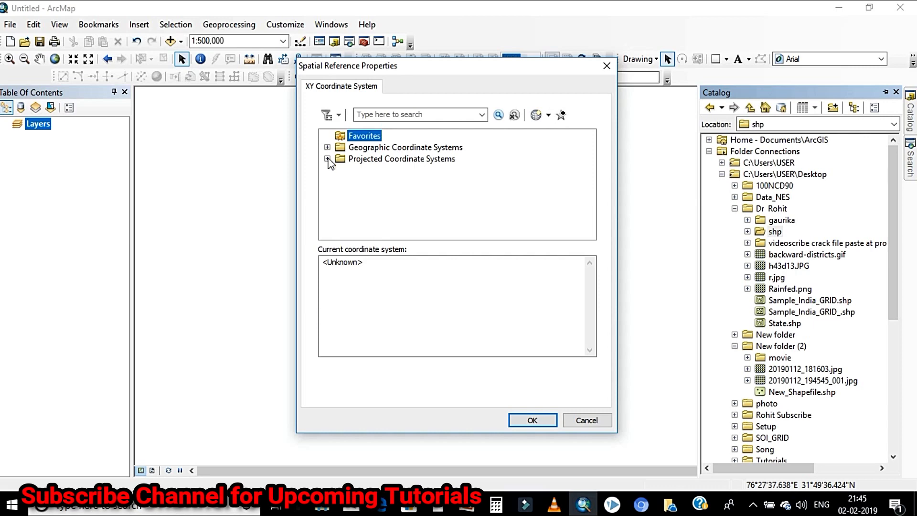
Step: Assign WGS 1984 UTM Zone 43N and create the Point shapefile
{"action": "left_click", "coordinate": [328, 158]}
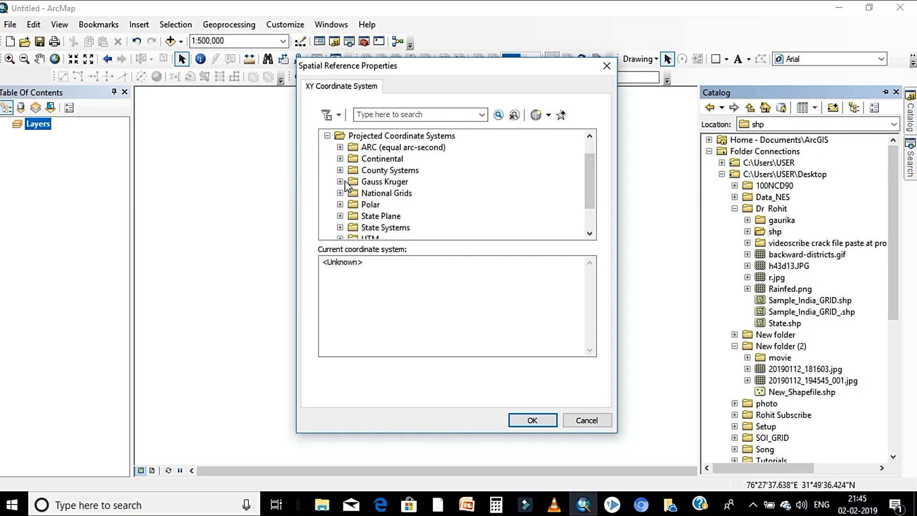
{"action": "scroll", "scroll_direction": "down", "scroll_amount": 3}
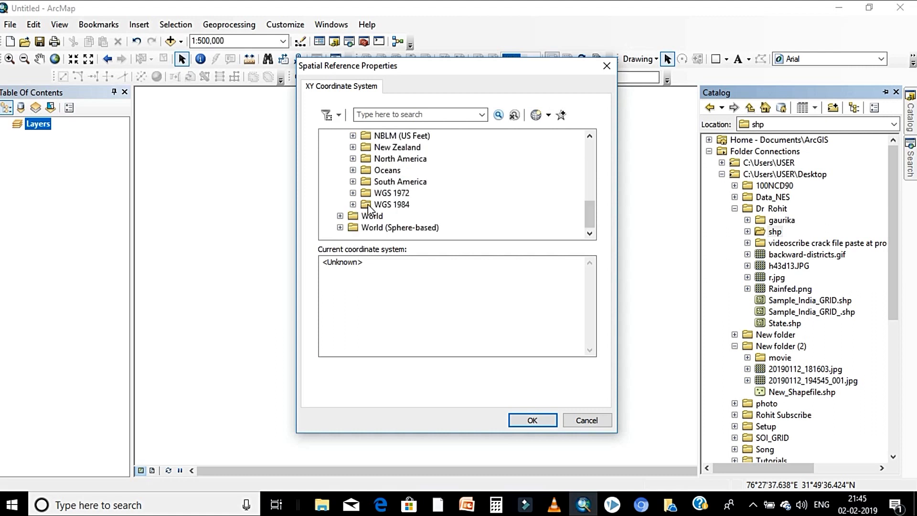
{"action": "mouse_move", "coordinate": [412, 212]}
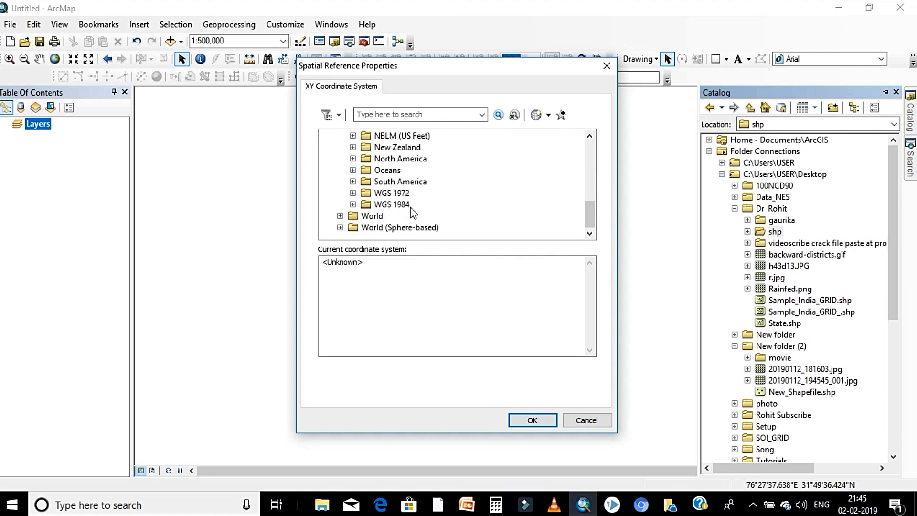
{"action": "left_click", "coordinate": [352, 204]}
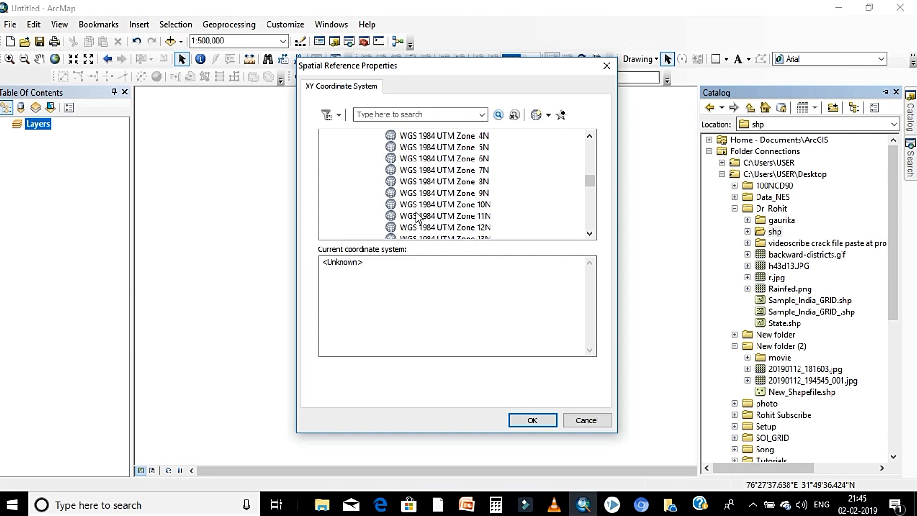
{"action": "scroll", "scroll_direction": "down", "scroll_amount": 3}
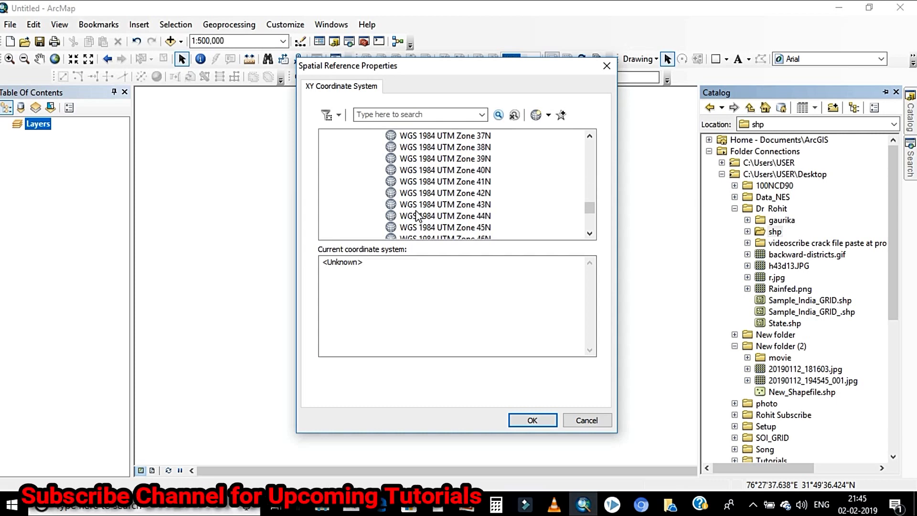
{"action": "left_click", "coordinate": [445, 204]}
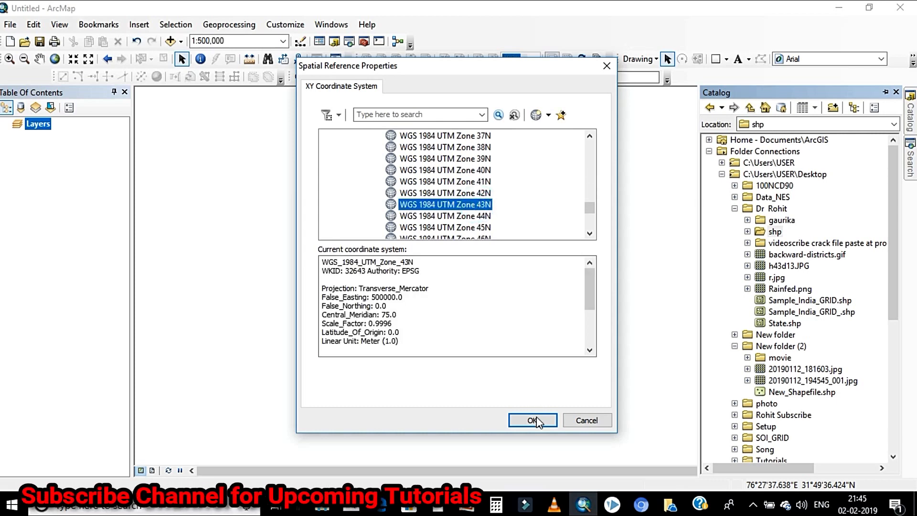
{"action": "left_click", "coordinate": [532, 420]}
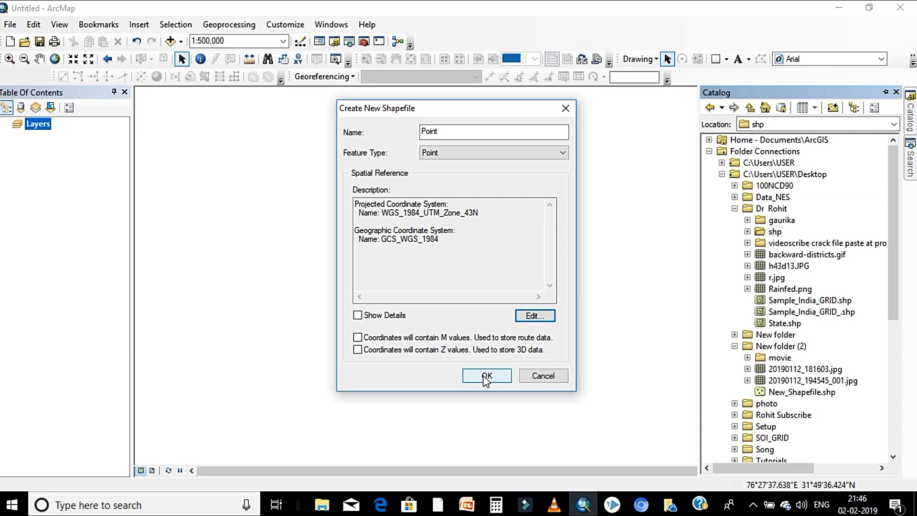
{"action": "left_click", "coordinate": [486, 375]}
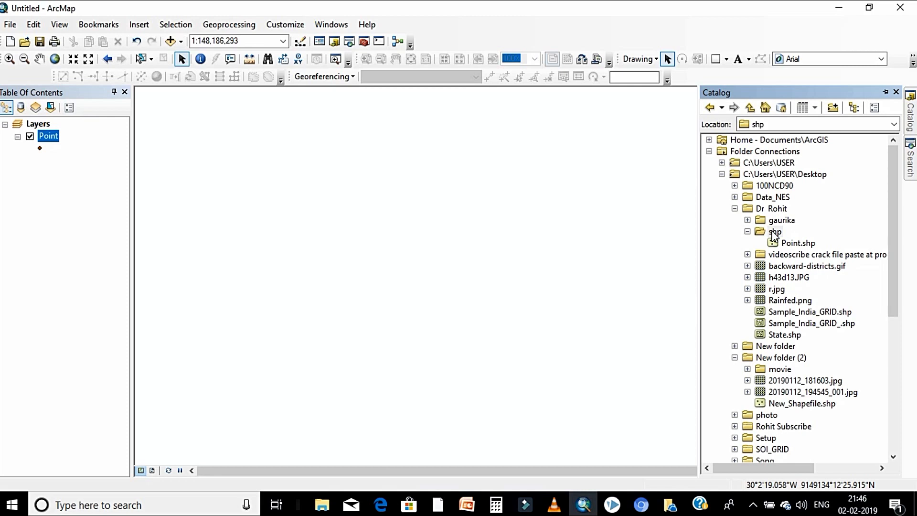
Step: Start a second shapefile in shp named 'Line' with Polyline feature type
{"action": "right_click", "coordinate": [774, 231]}
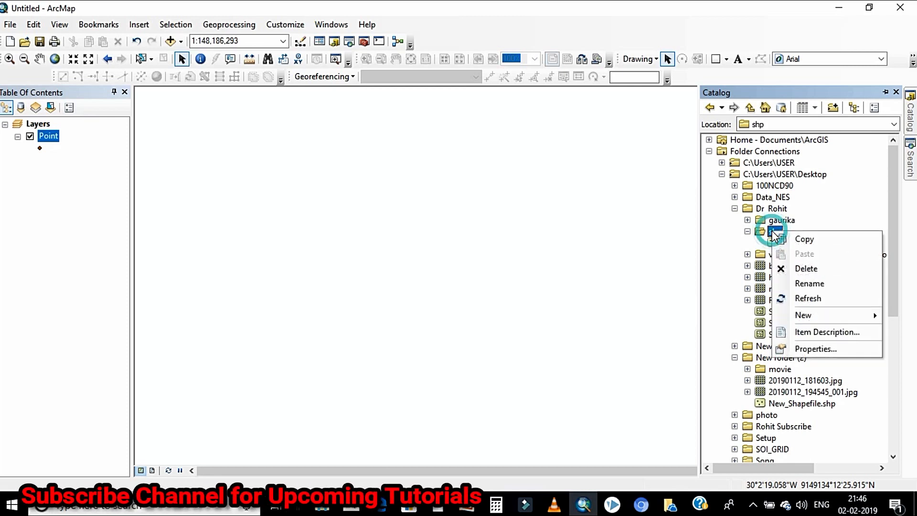
{"action": "mouse_move", "coordinate": [804, 315]}
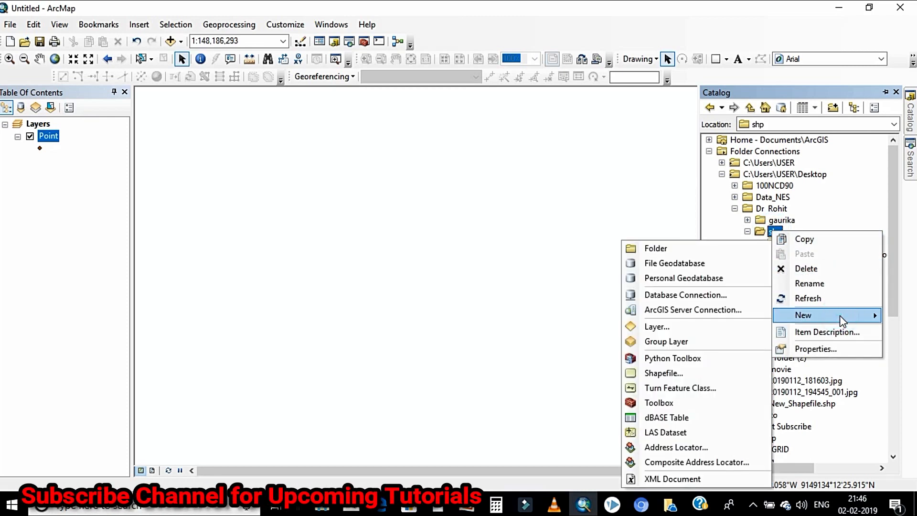
{"action": "mouse_move", "coordinate": [664, 373]}
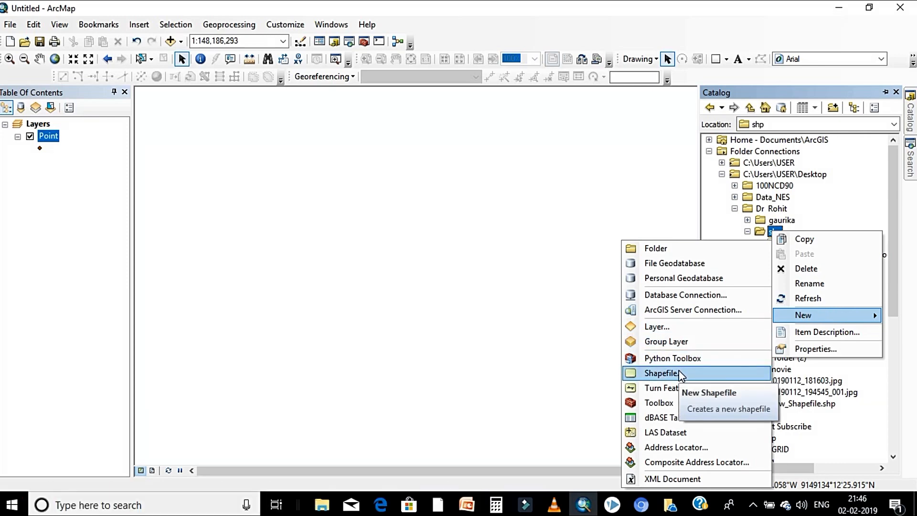
{"action": "left_click", "coordinate": [662, 373]}
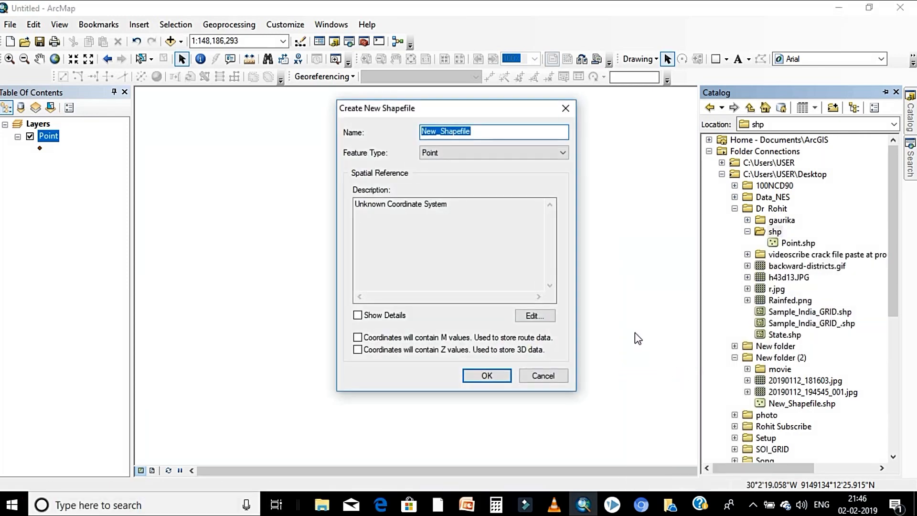
{"action": "mouse_move", "coordinate": [366, 127]}
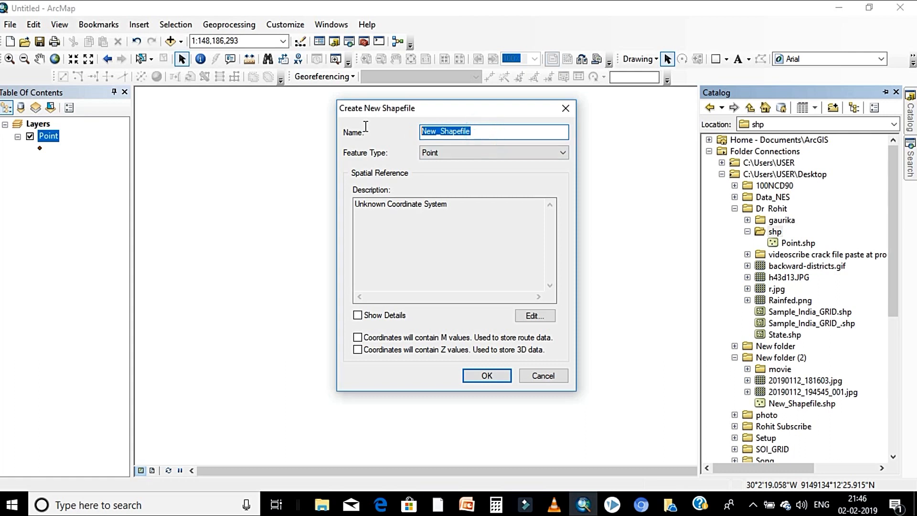
{"action": "type", "text": "L"}
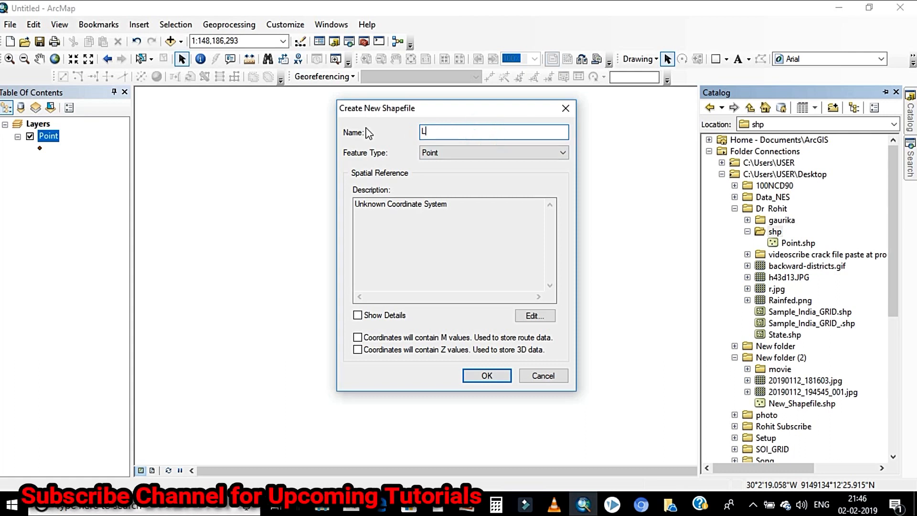
{"action": "type", "text": "Line"}
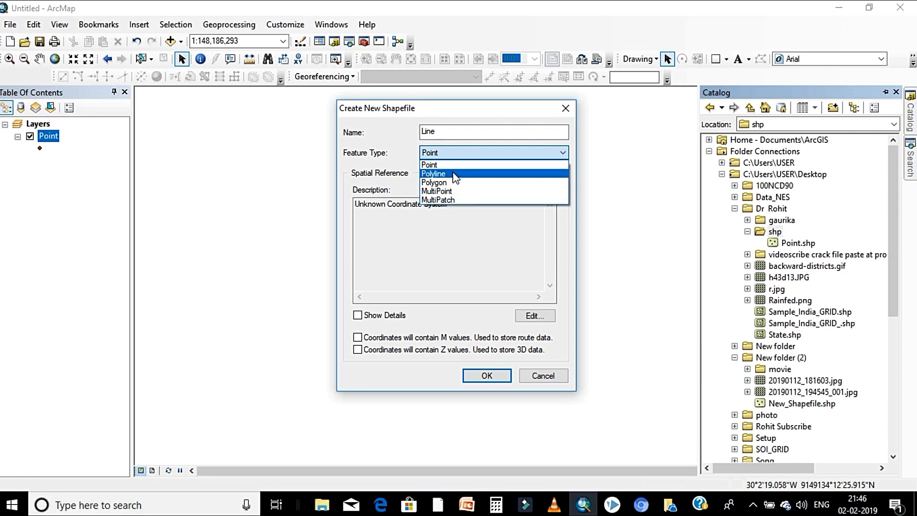
{"action": "left_click", "coordinate": [433, 173]}
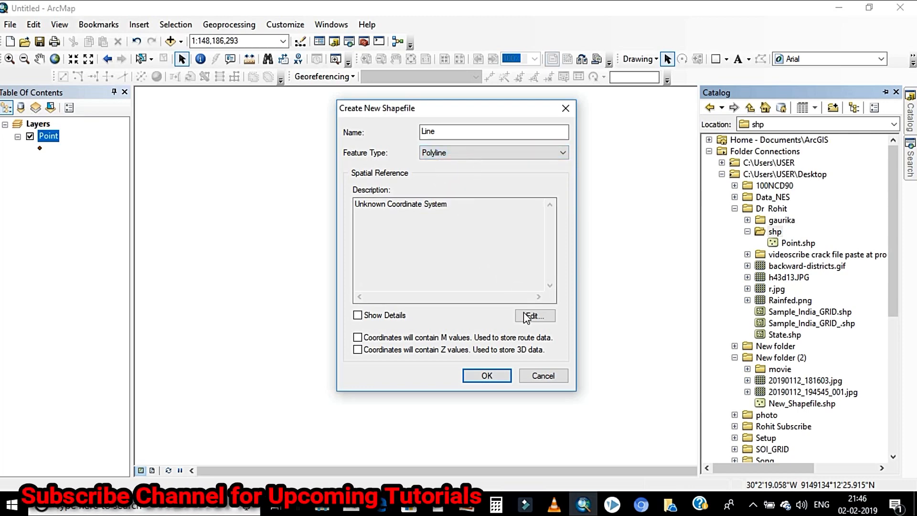
{"action": "left_click", "coordinate": [533, 316]}
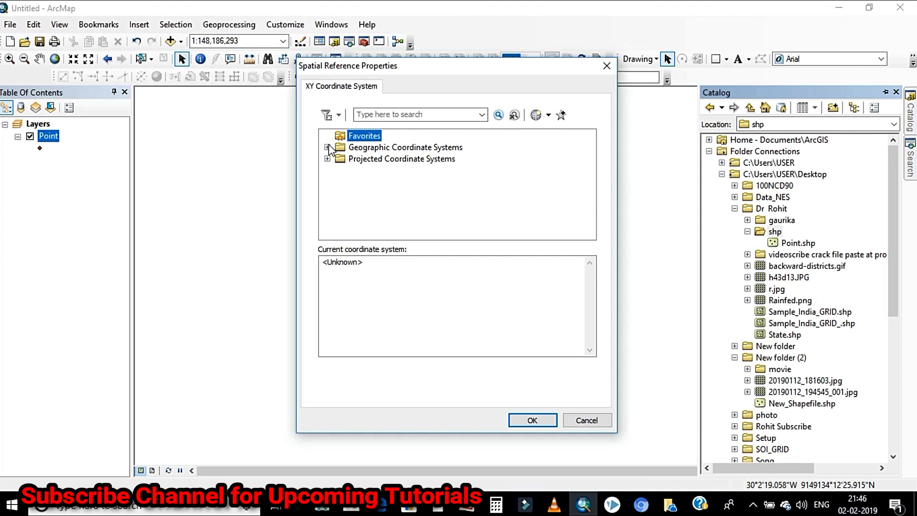
Step: Give the Line shapefile the geographic WGS 1984 coordinate system and confirm
{"action": "left_click", "coordinate": [328, 147]}
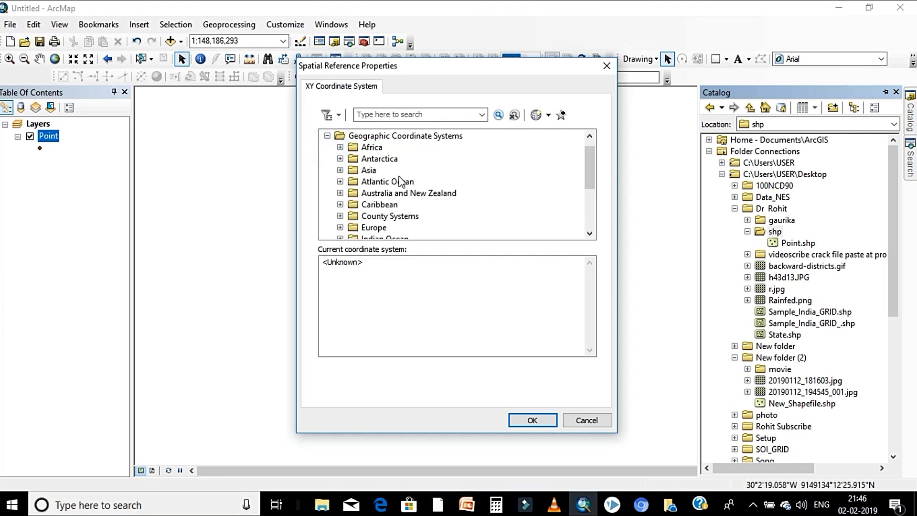
{"action": "scroll", "scroll_direction": "down", "scroll_amount": 3}
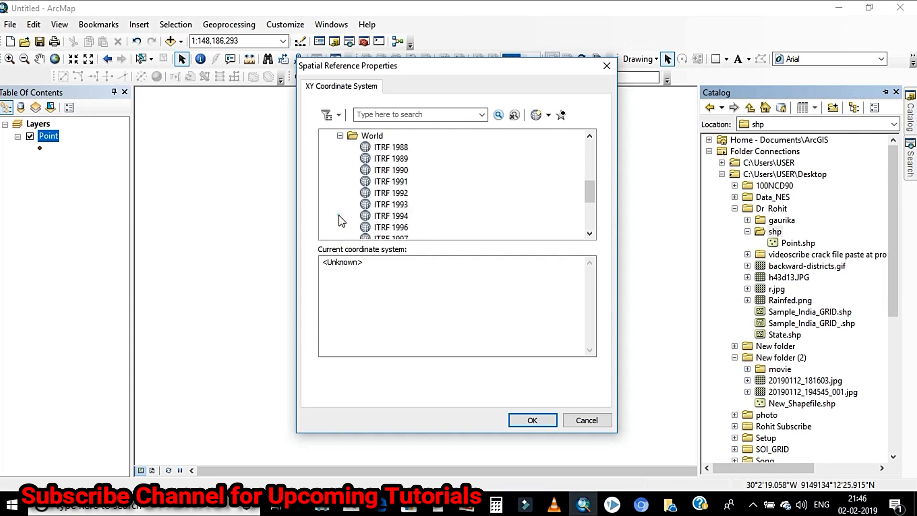
{"action": "scroll", "scroll_direction": "down", "scroll_amount": 3}
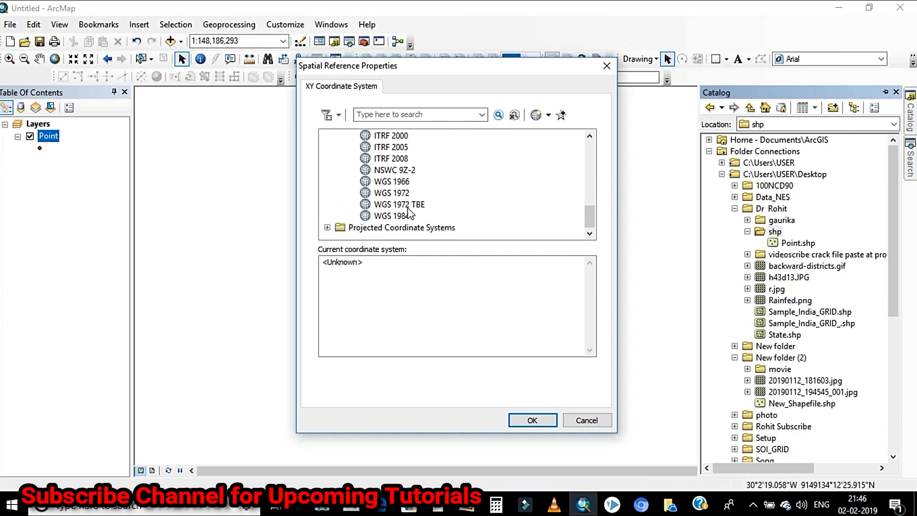
{"action": "left_click", "coordinate": [392, 216]}
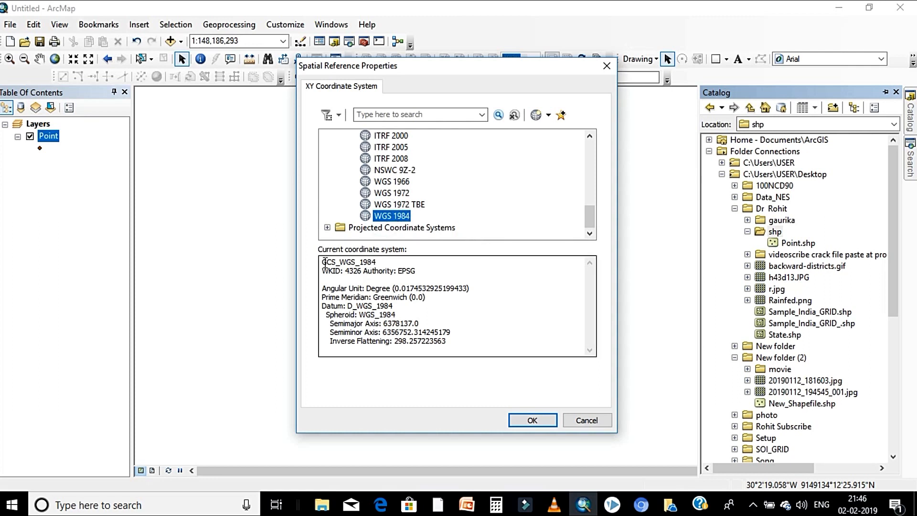
{"action": "left_click", "coordinate": [531, 420]}
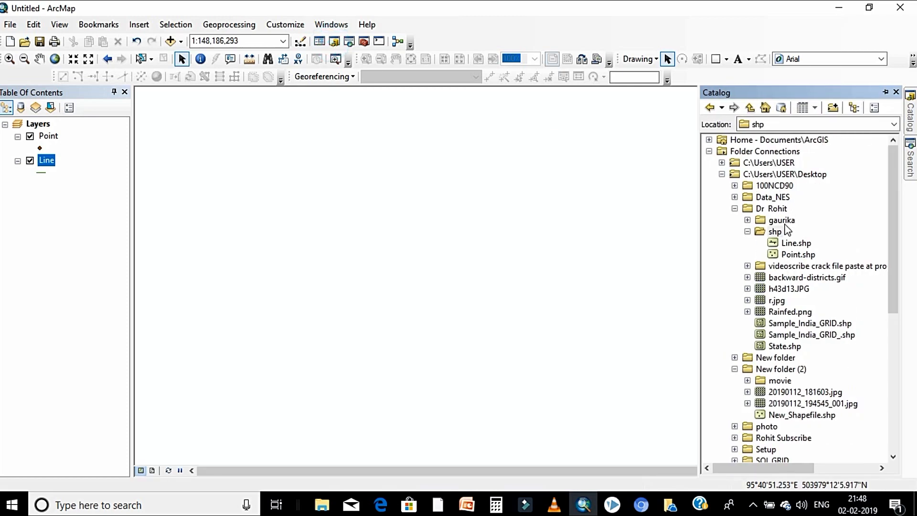
Step: Start a third shapefile in shp named 'Polygon' with Polygon feature type
{"action": "right_click", "coordinate": [774, 231]}
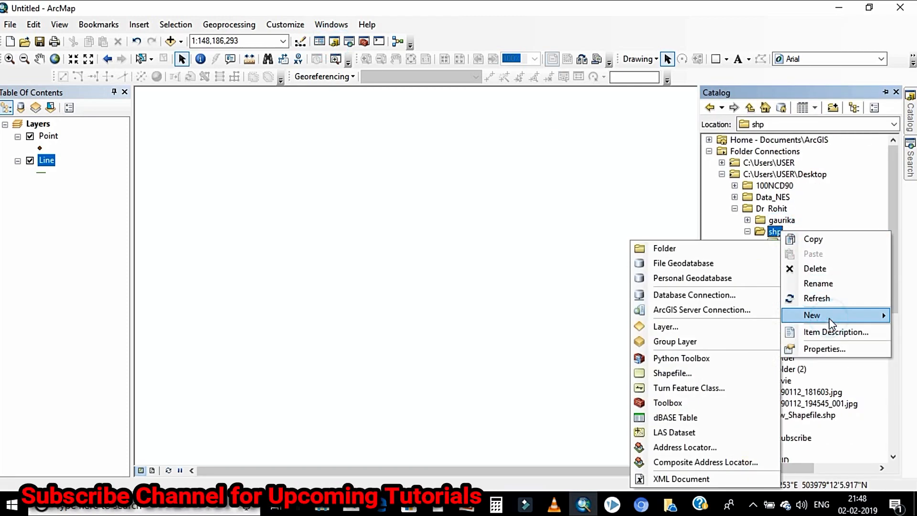
{"action": "mouse_move", "coordinate": [672, 373]}
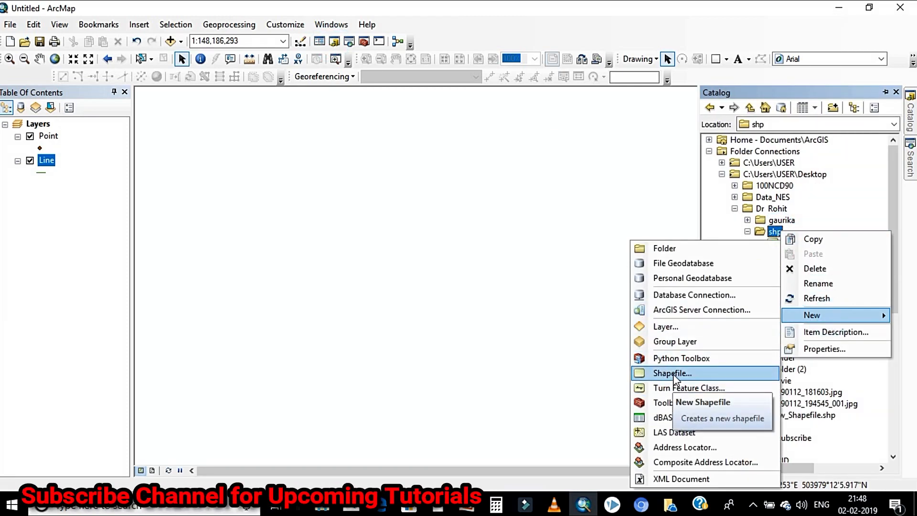
{"action": "left_click", "coordinate": [671, 373]}
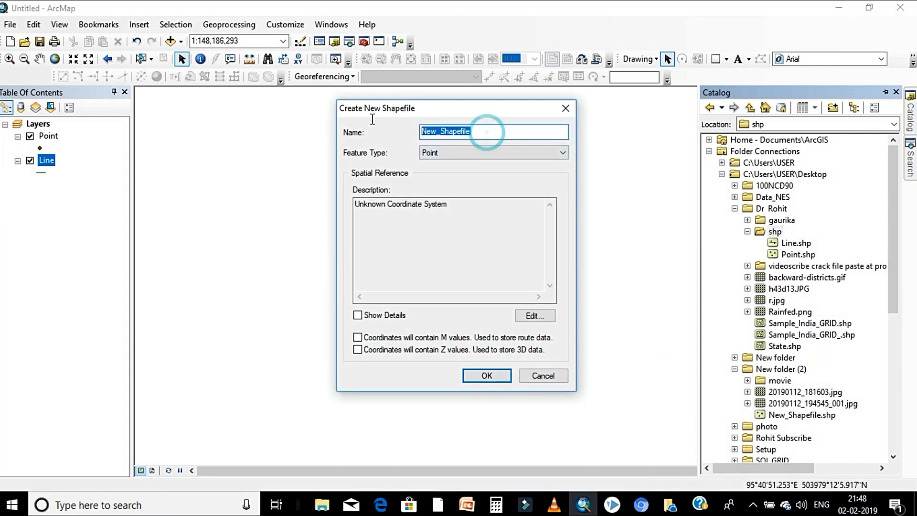
{"action": "type", "text": "Polygon"}
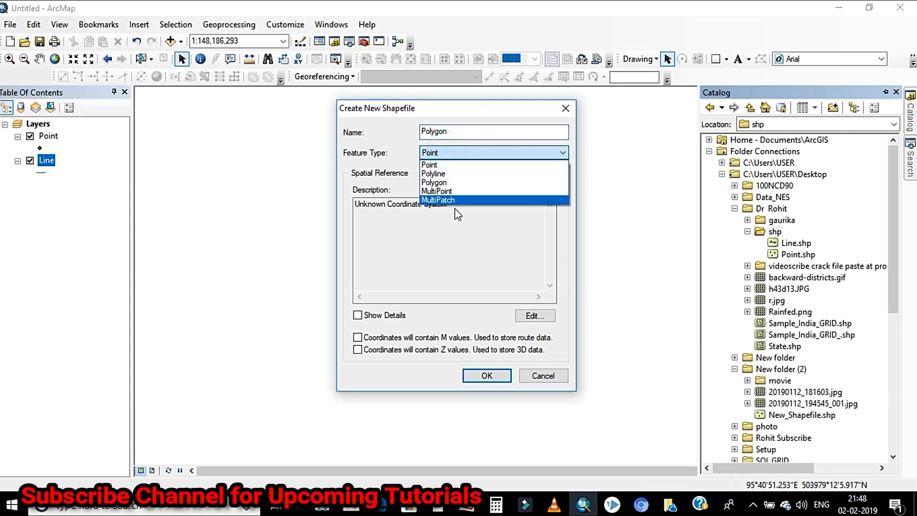
{"action": "left_click", "coordinate": [435, 182]}
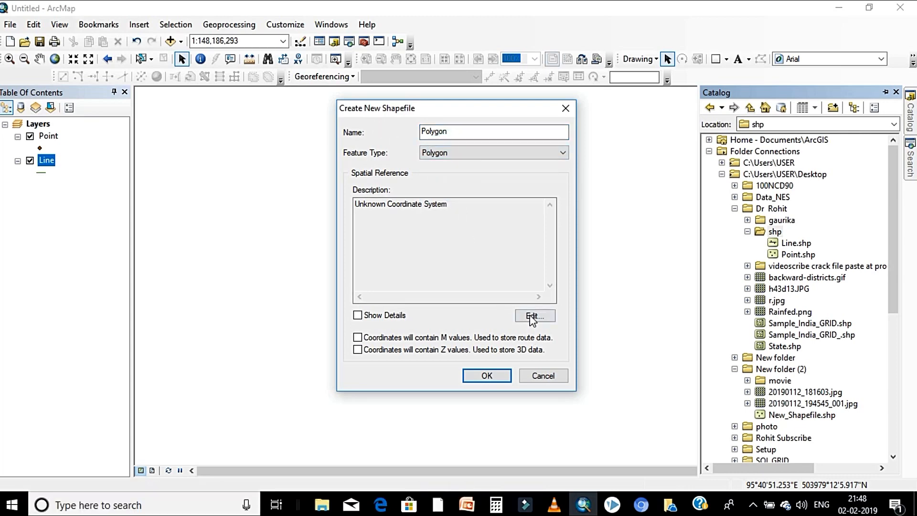
{"action": "left_click", "coordinate": [534, 316]}
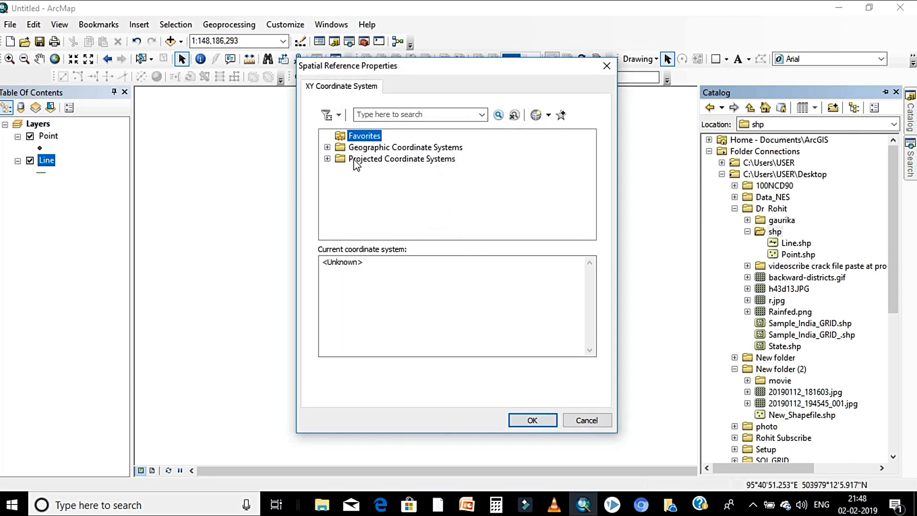
Step: Assign WGS 1984 UTM Zone 43N and create the Polygon shapefile
{"action": "left_click", "coordinate": [328, 159]}
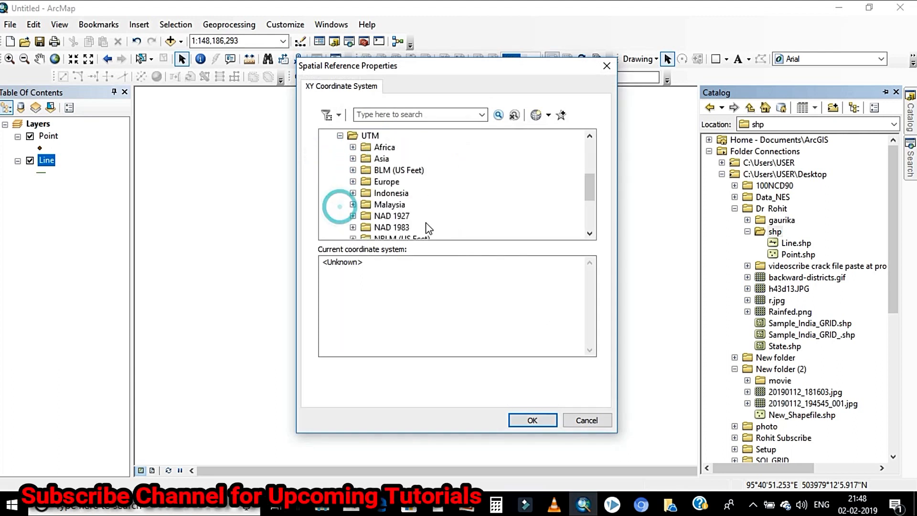
{"action": "scroll", "scroll_direction": "down", "scroll_amount": 3}
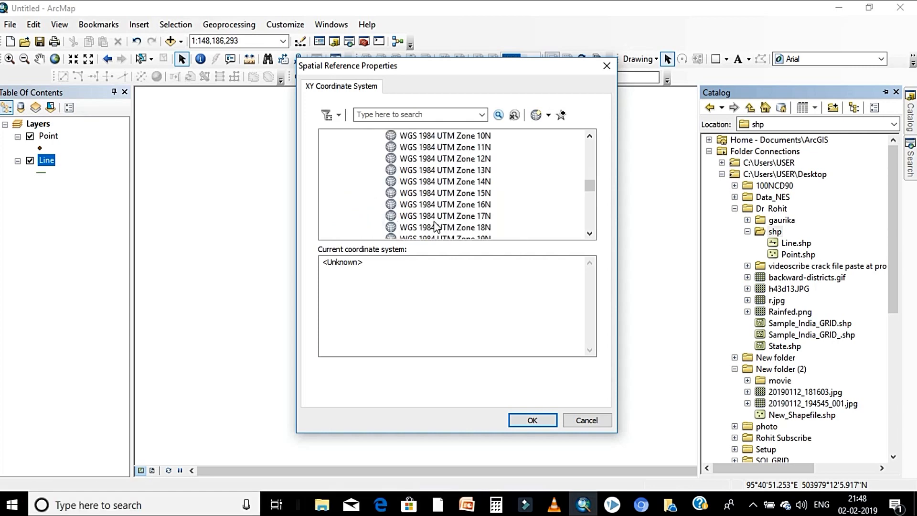
{"action": "scroll", "scroll_direction": "down", "scroll_amount": 3}
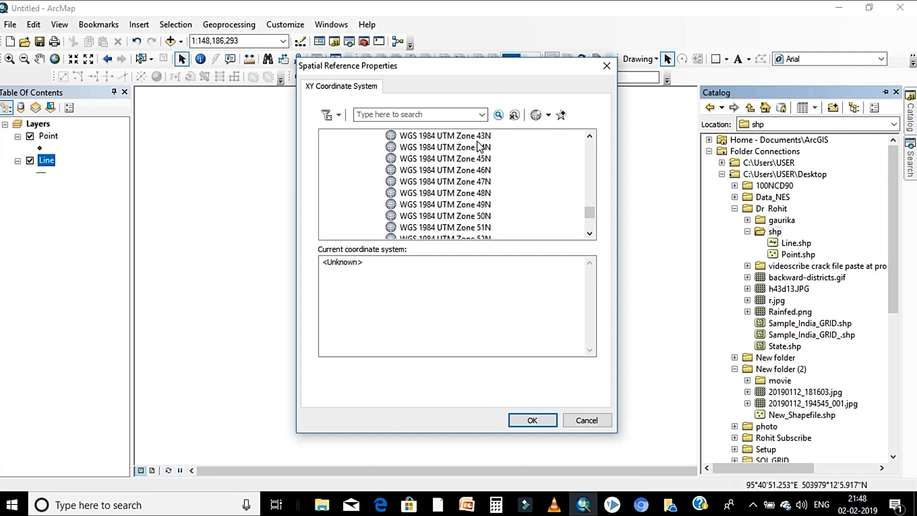
{"action": "left_click", "coordinate": [532, 419]}
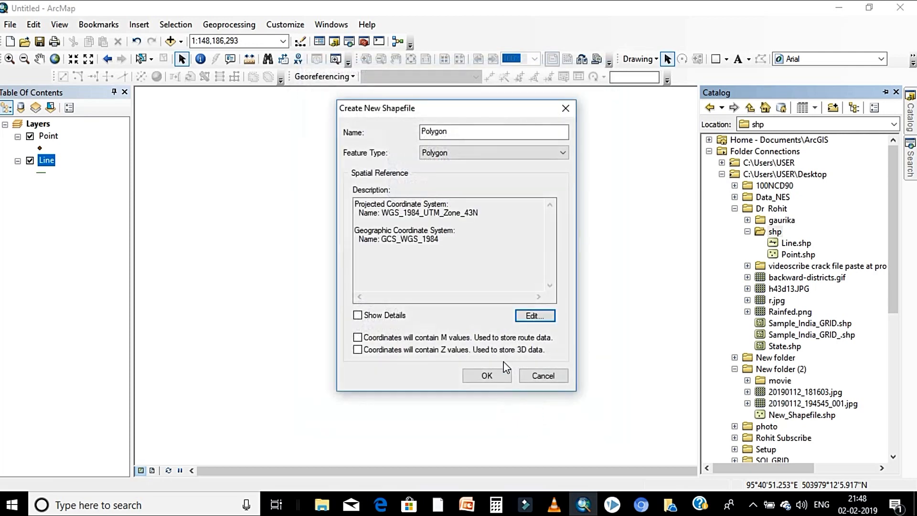
{"action": "left_click", "coordinate": [486, 375]}
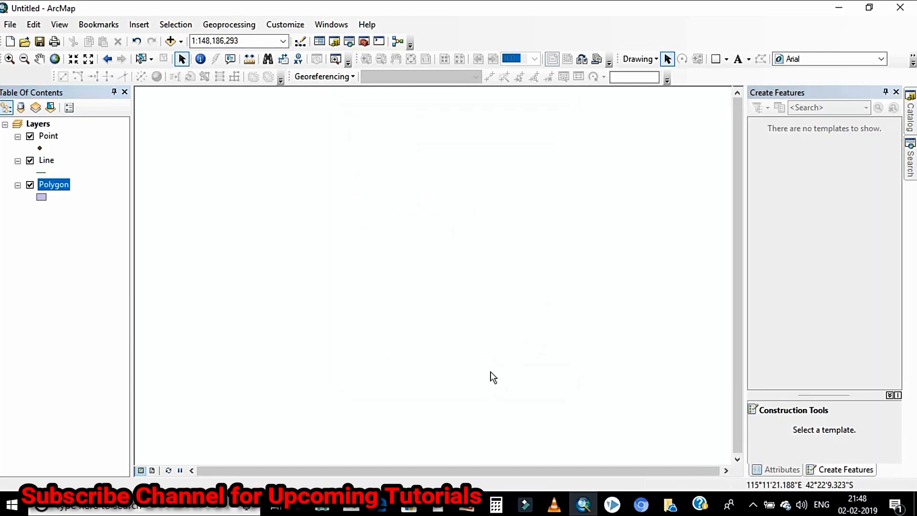
{"action": "mouse_move", "coordinate": [64, 270]}
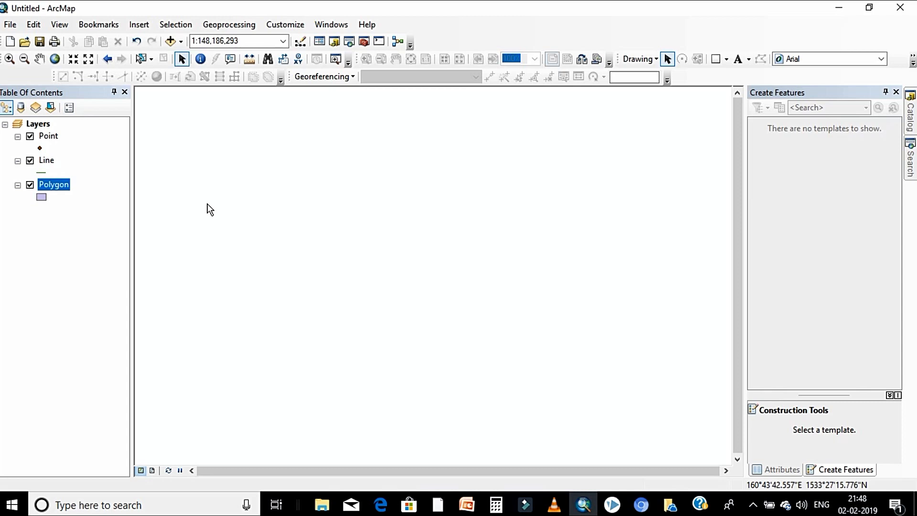
{"action": "mouse_move", "coordinate": [216, 210]}
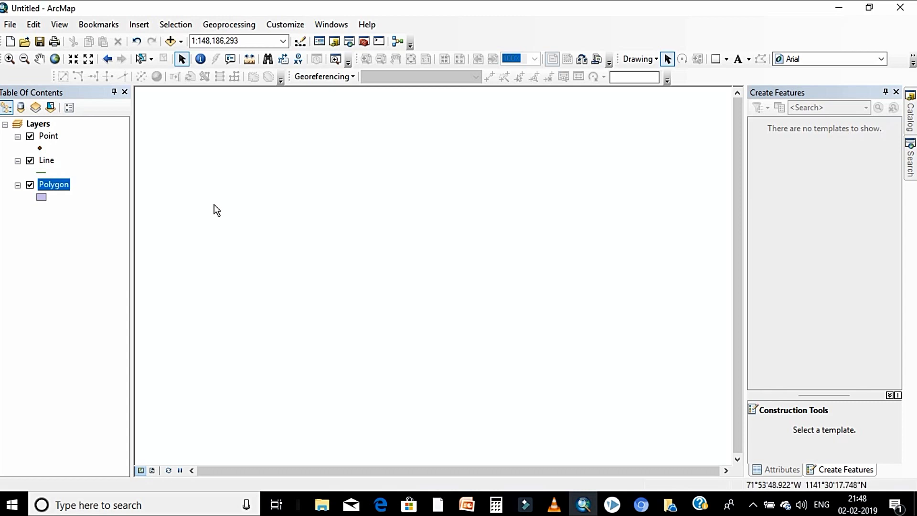